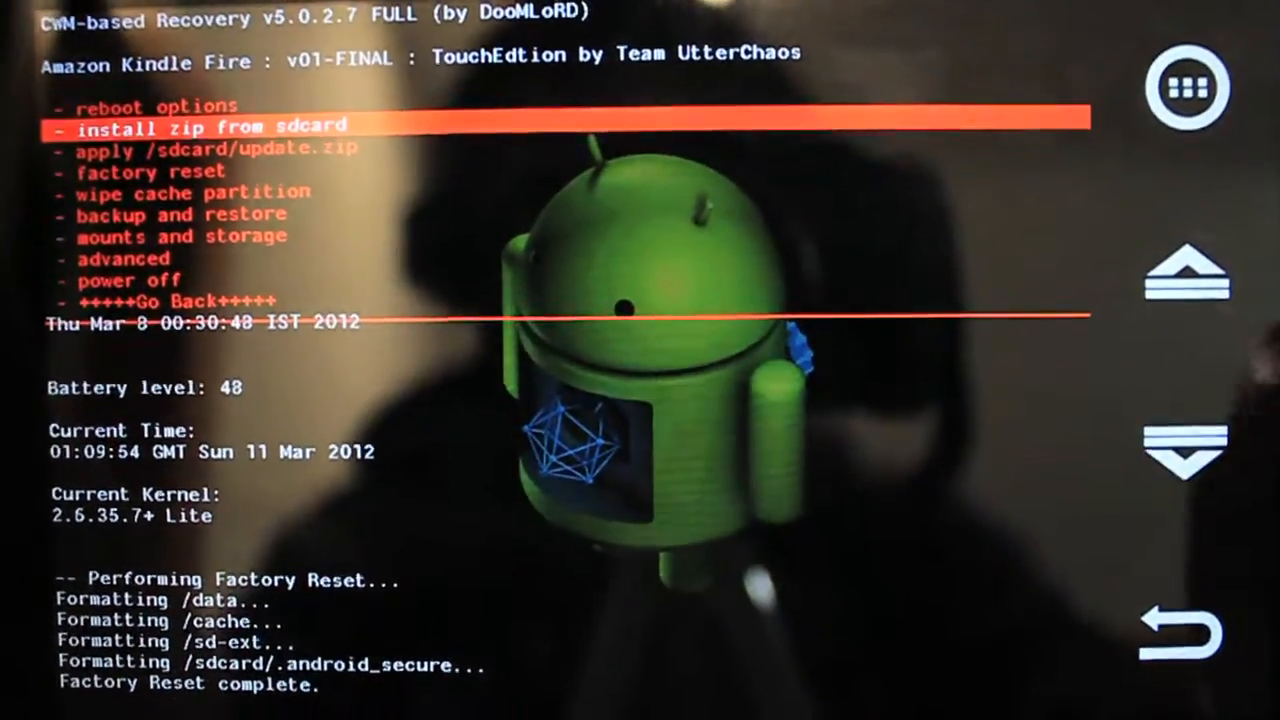
# Select 'apply /sdcard/update.zip' and move to 'Yes - Install /sdcard/update.zip' in the confirmation
pyautogui.click(1195, 435)
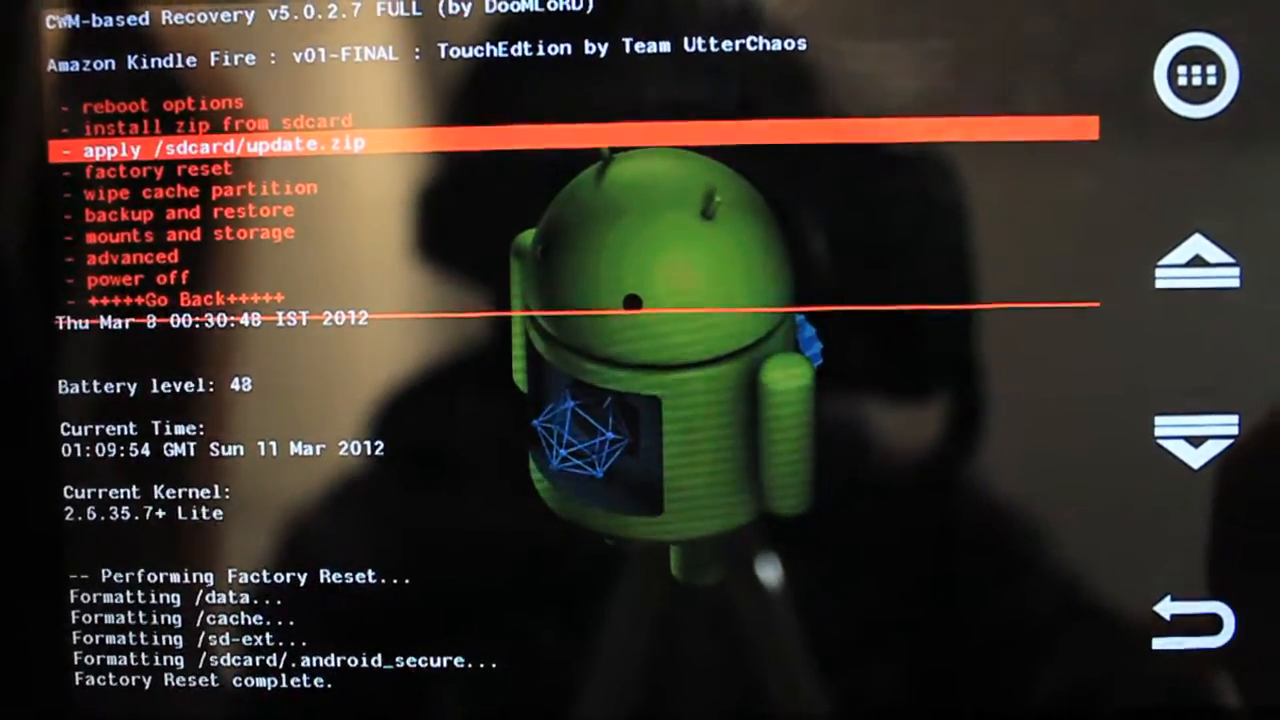
pyautogui.click(222, 143)
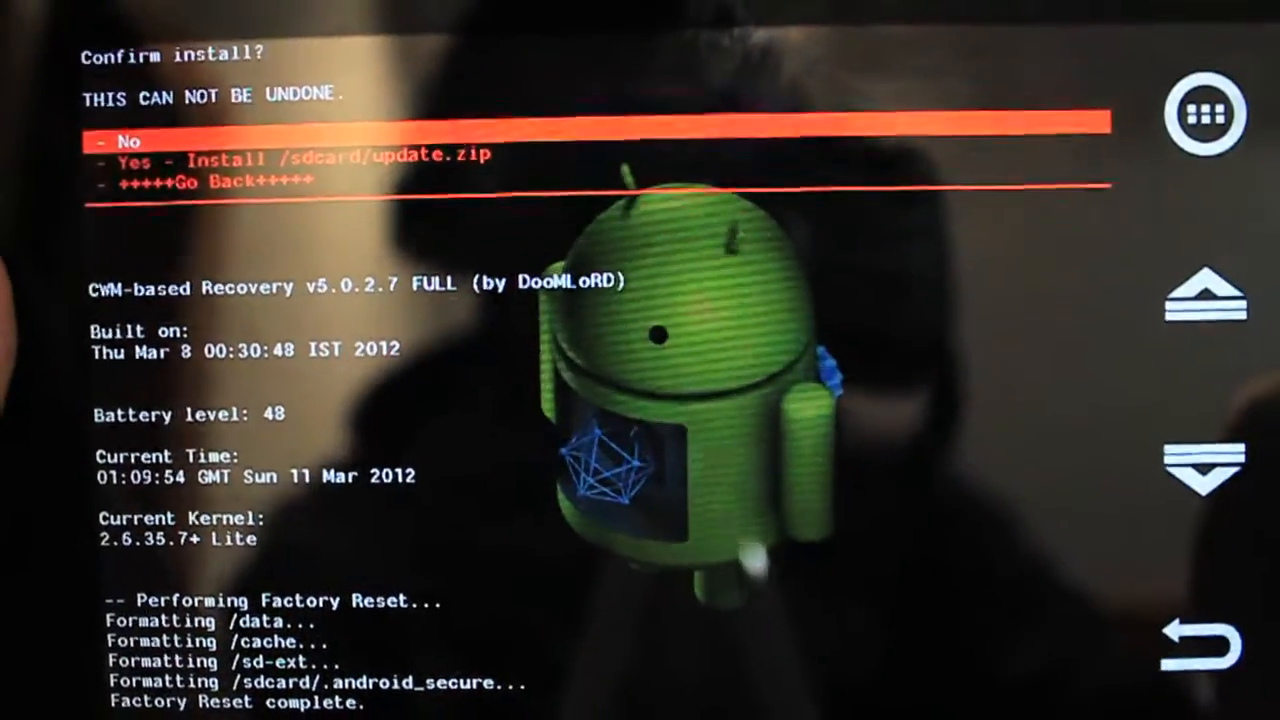
pyautogui.click(1205, 460)
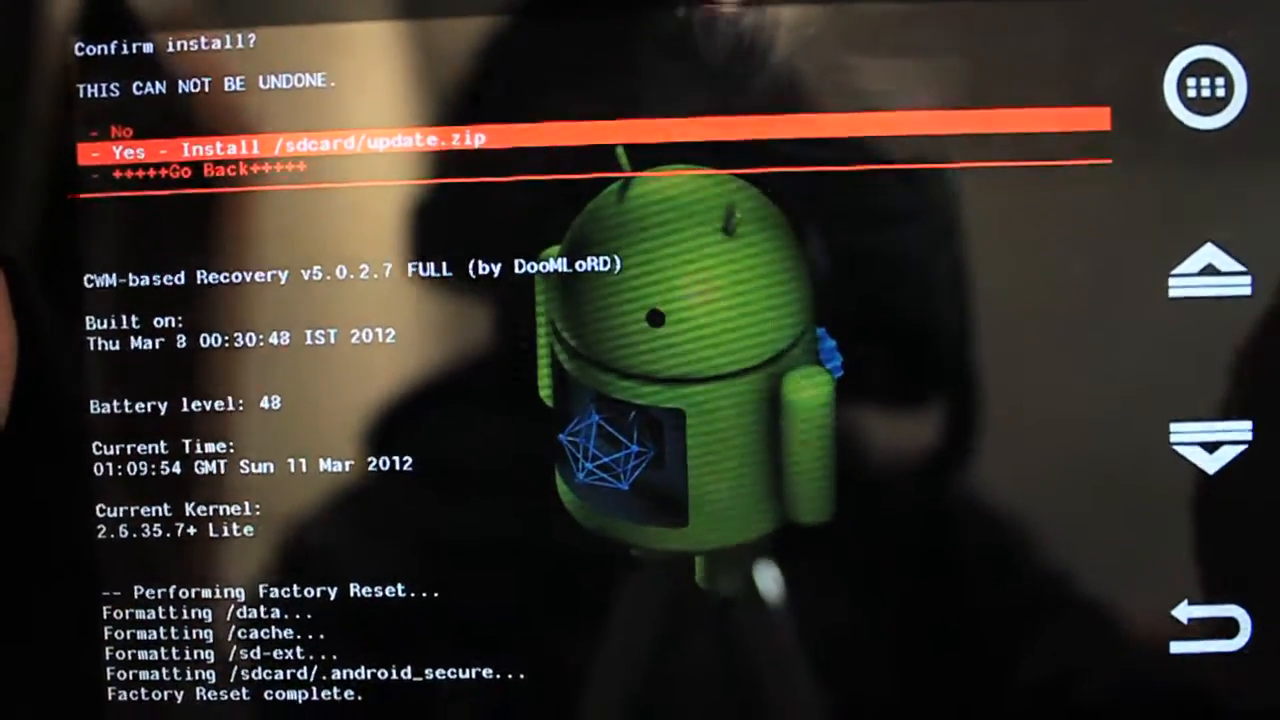